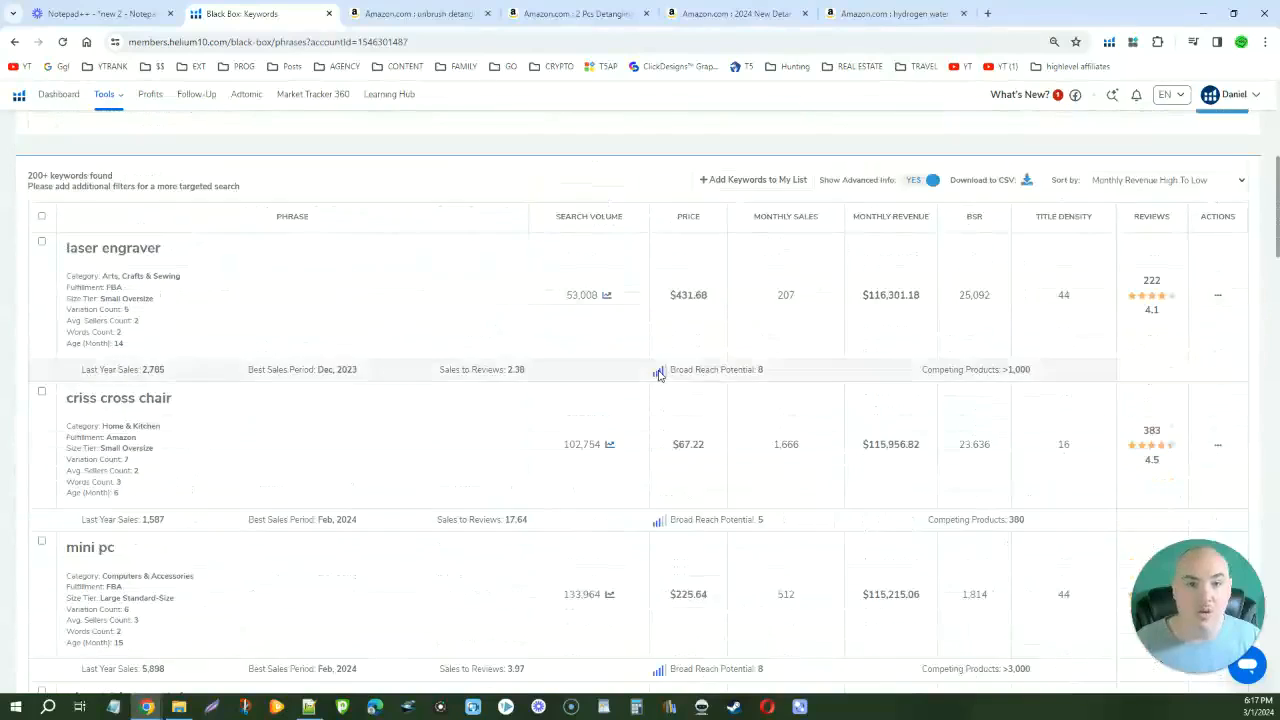
Reveal the Advanced Filters panel above the 200+ keyword results sorted by monthly revenue
{"action": "left_click", "coordinate": [82, 146]}
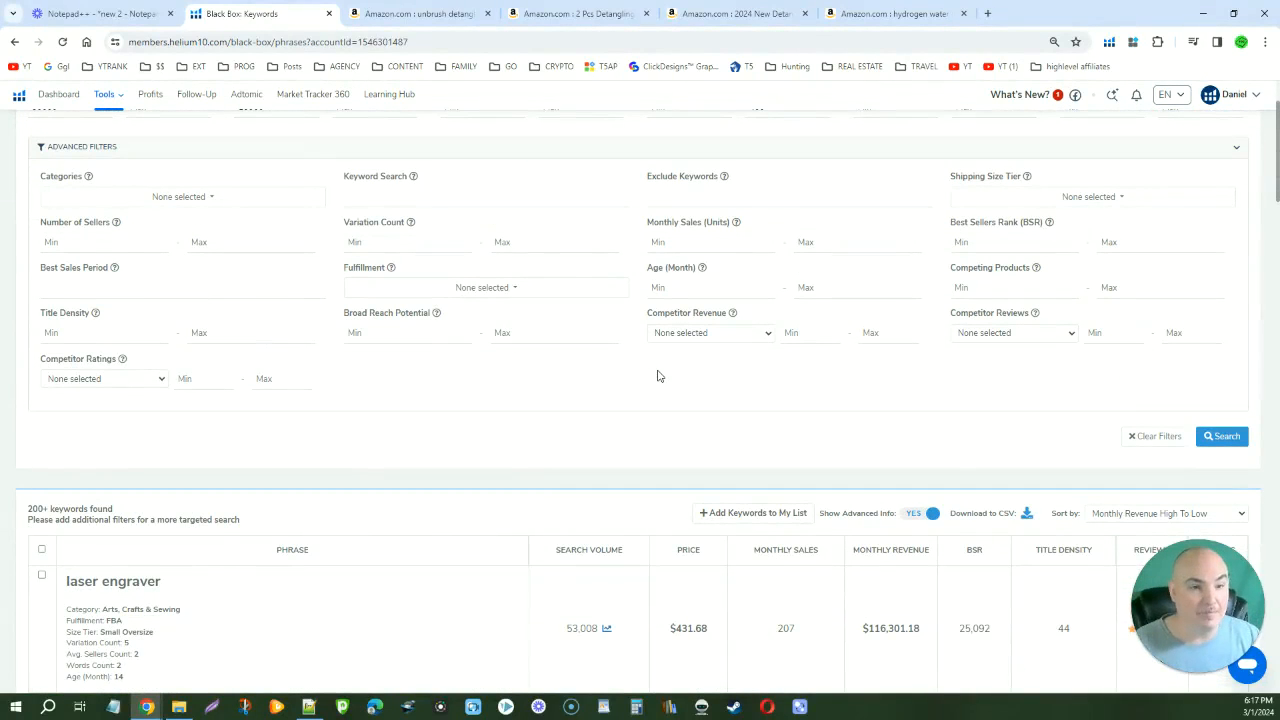